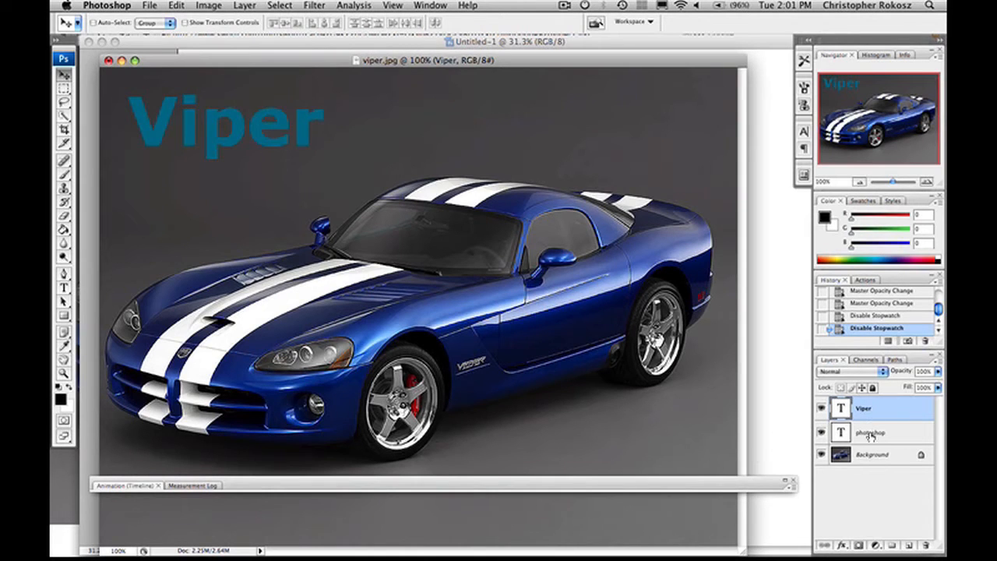
# - Expand the timeline to show the Viper and photoshop layers' property tracks
pyautogui.click(869, 433)
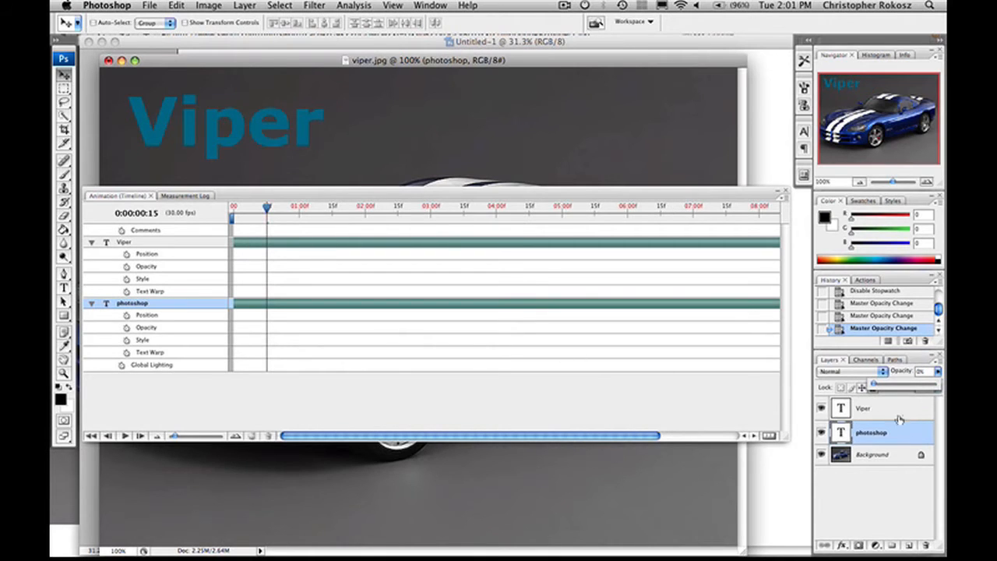
# - Show the photoshop text at 100% opacity with Viper hidden at the one-second mark
pyautogui.click(864, 408)
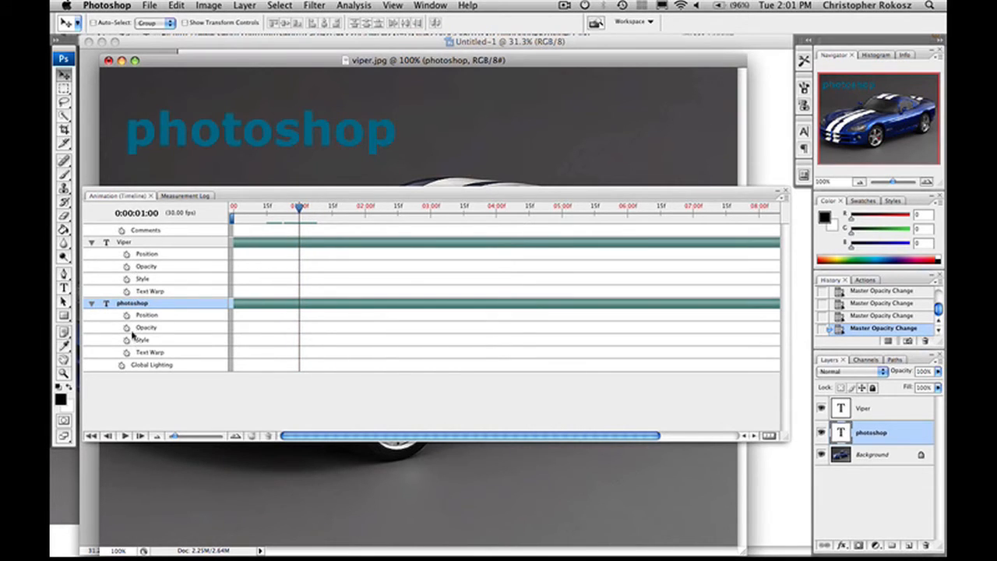
# - Keyframe both layers' opacity at 1 second, then fade the photoshop text to 0% at 1:15
pyautogui.click(126, 327)
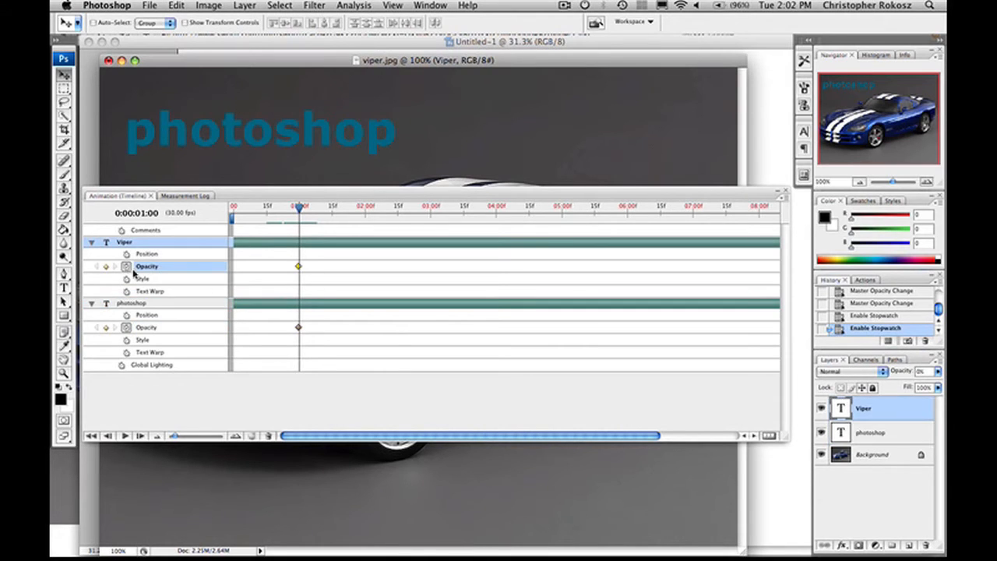
pyautogui.moveTo(243, 287)
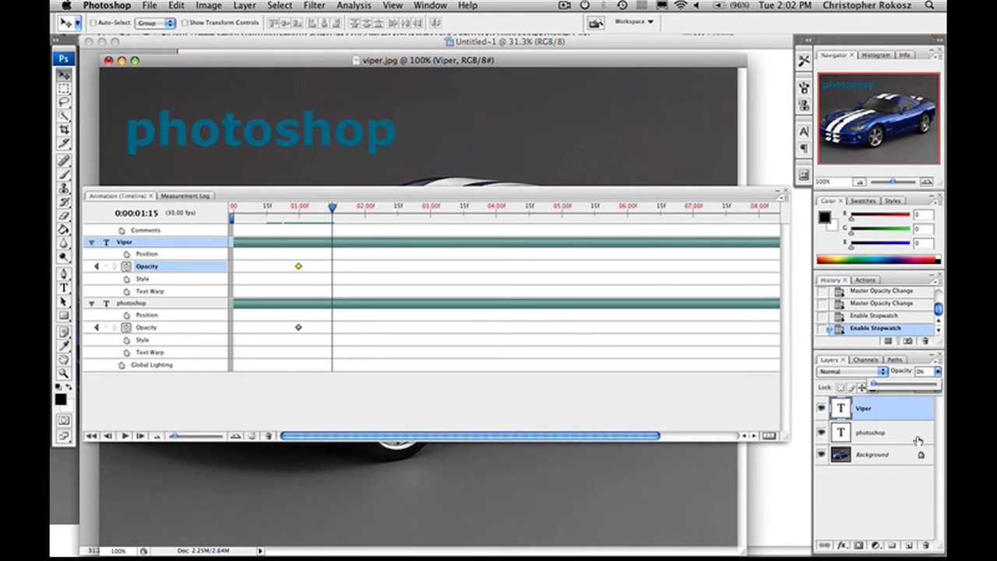
pyautogui.click(869, 433)
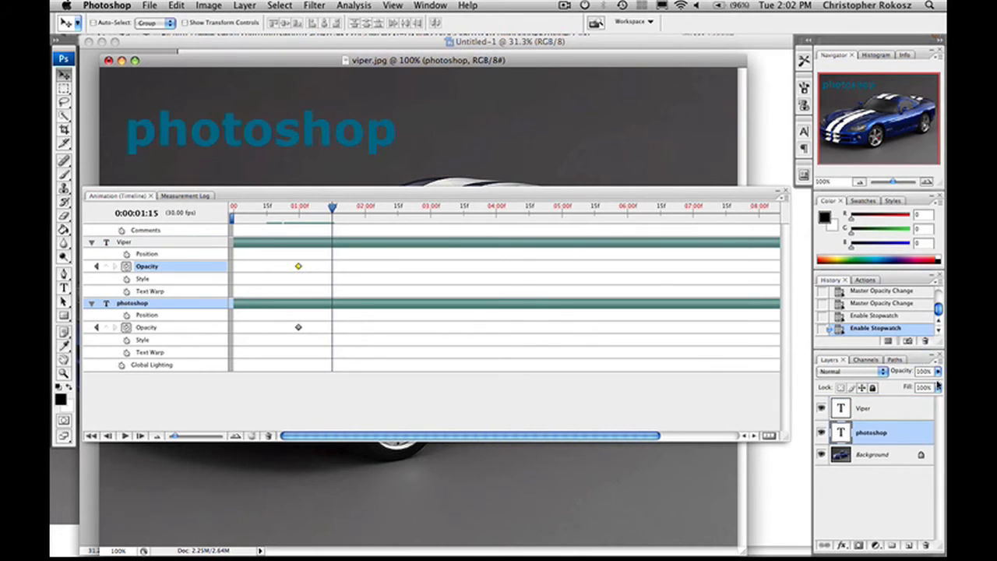
pyautogui.moveTo(934, 386); pyautogui.dragTo(907, 387)
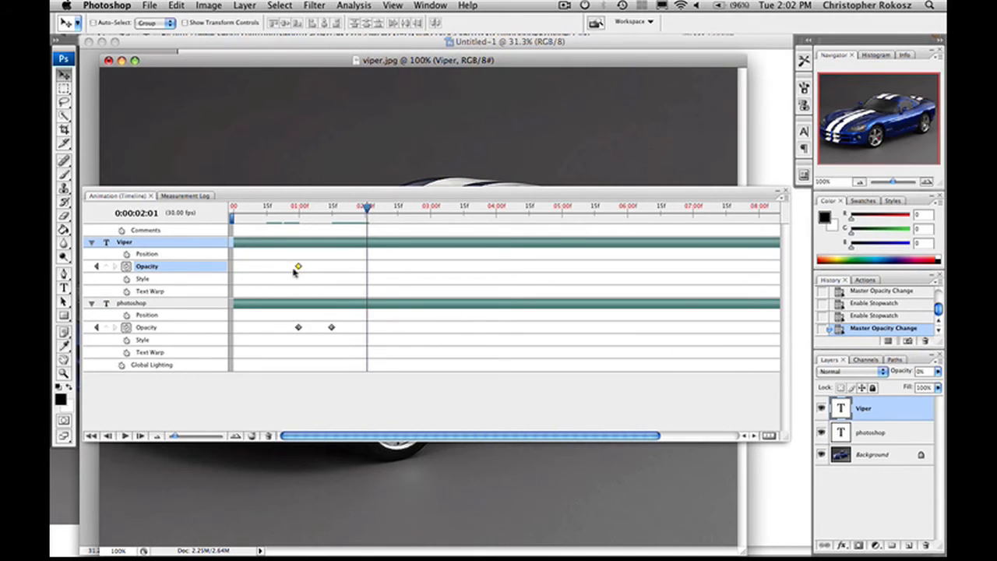
# - Delay Viper's keyframe to 2:01 and bring it to 100% opacity around 2:13
pyautogui.moveTo(299, 266); pyautogui.dragTo(352, 266)
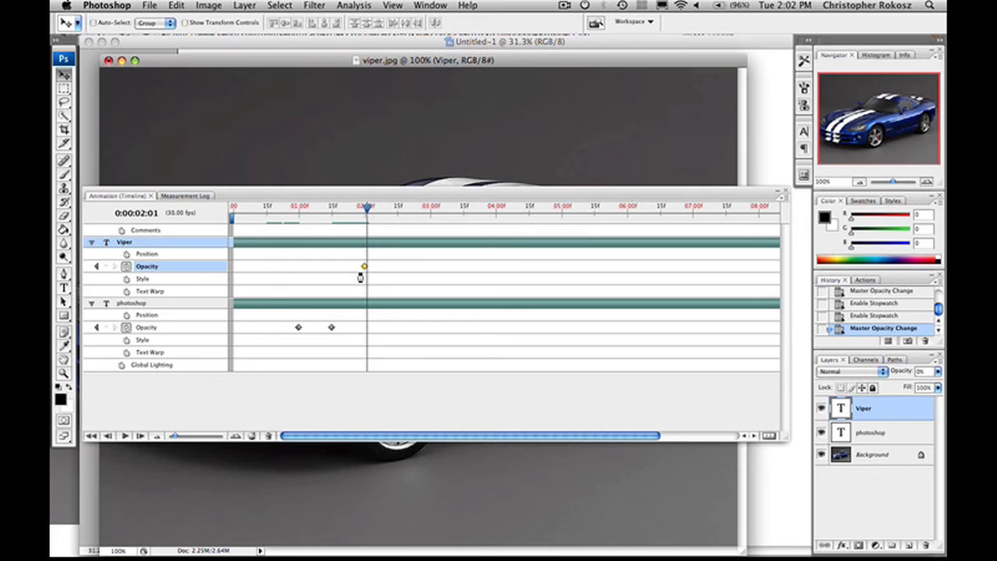
pyautogui.moveTo(366, 206); pyautogui.dragTo(396, 205)
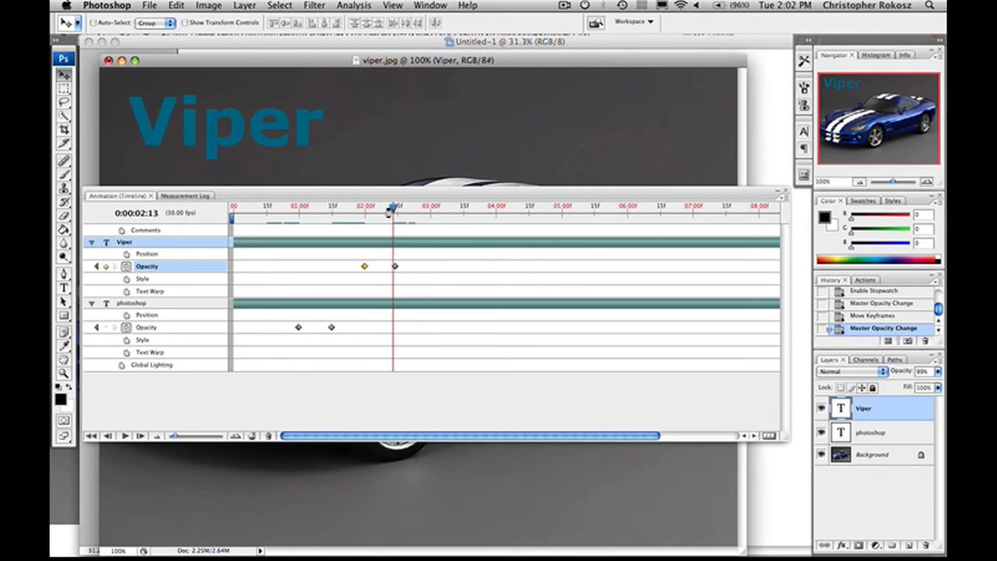
pyautogui.moveTo(393, 209); pyautogui.dragTo(268, 209)
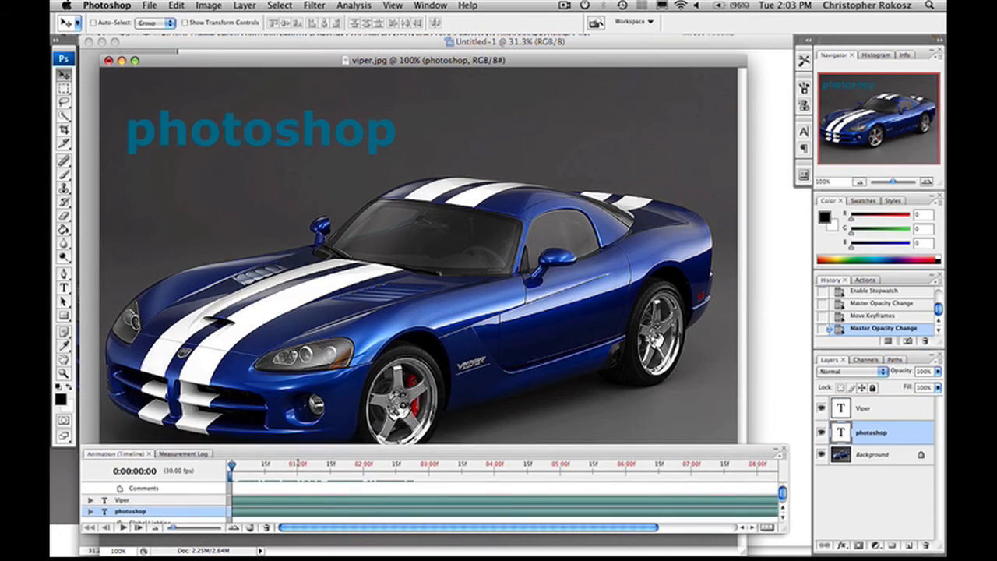
pyautogui.click(125, 527)
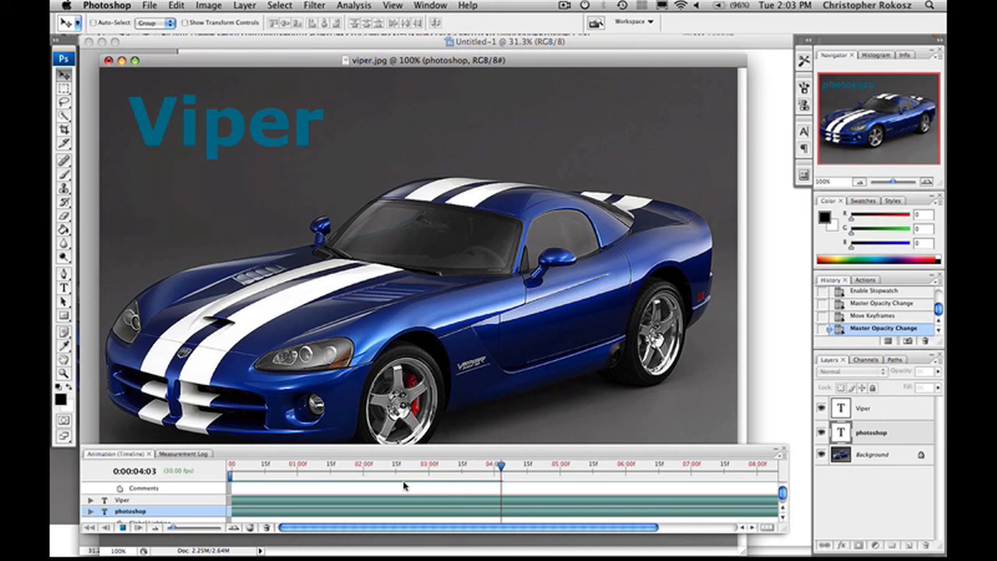
pyautogui.click(122, 526)
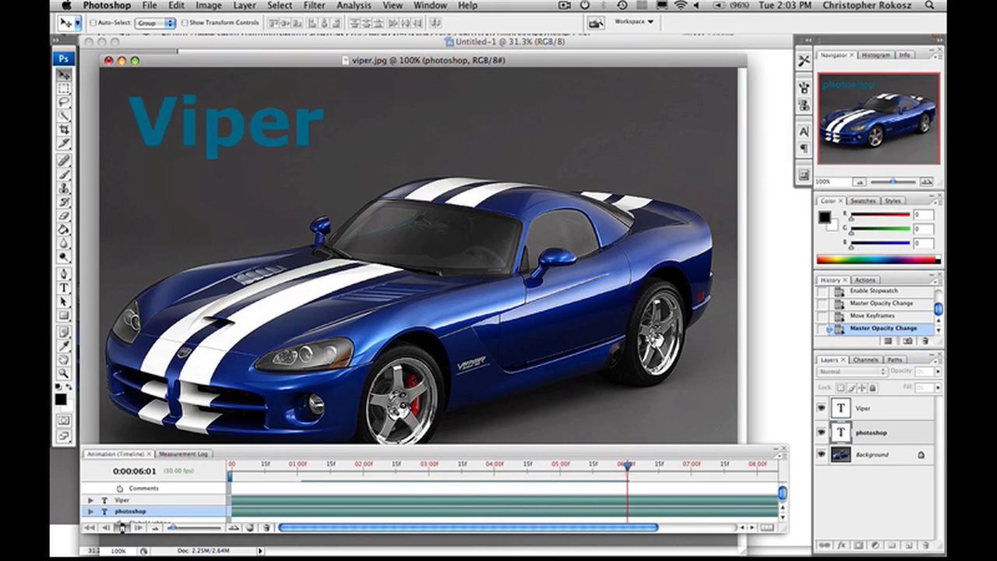